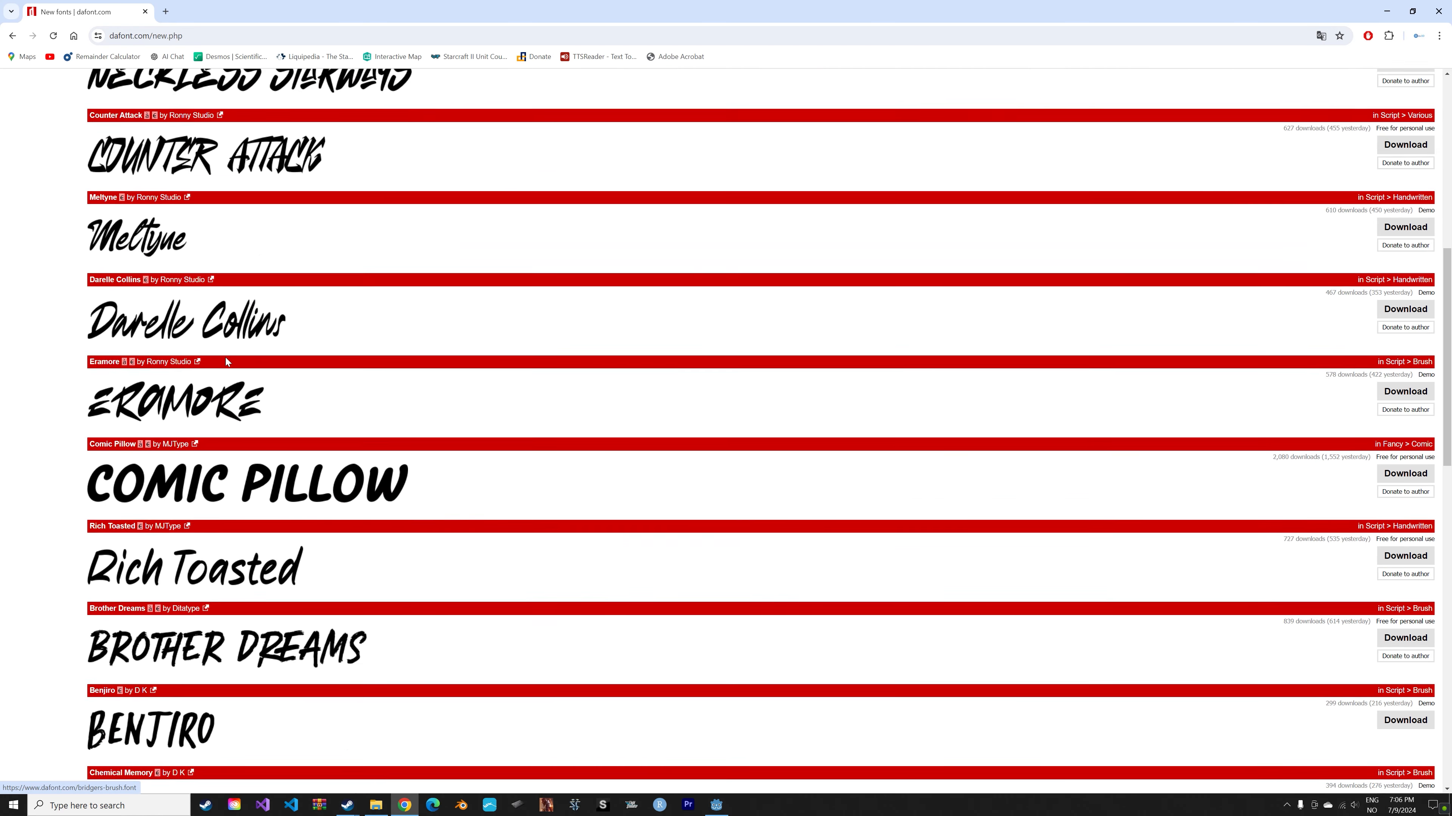
Browse down the dafont New fonts list toward the Ricebox Allcaps entry.
scroll(down, 3)
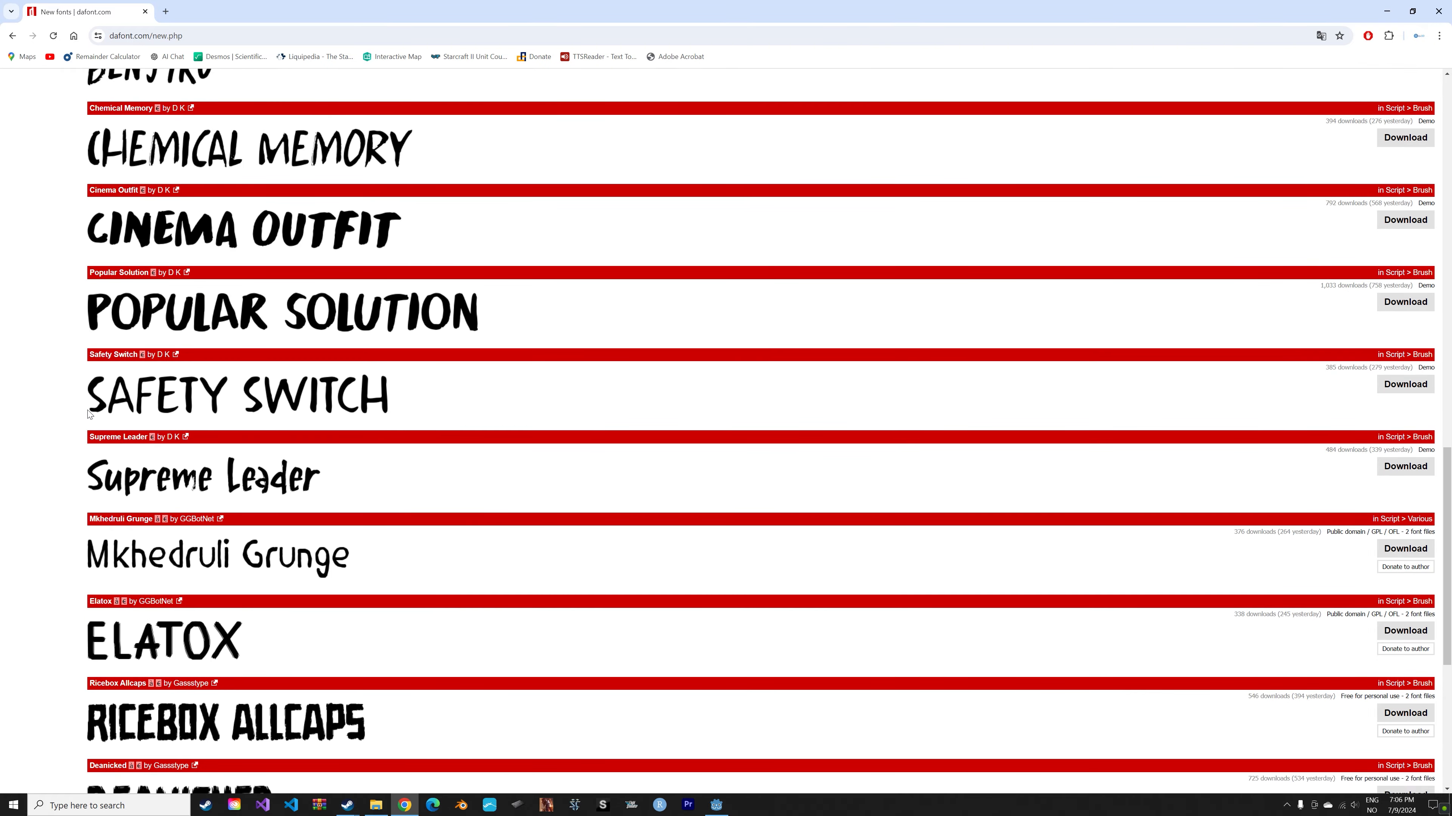
mouse_move(146, 391)
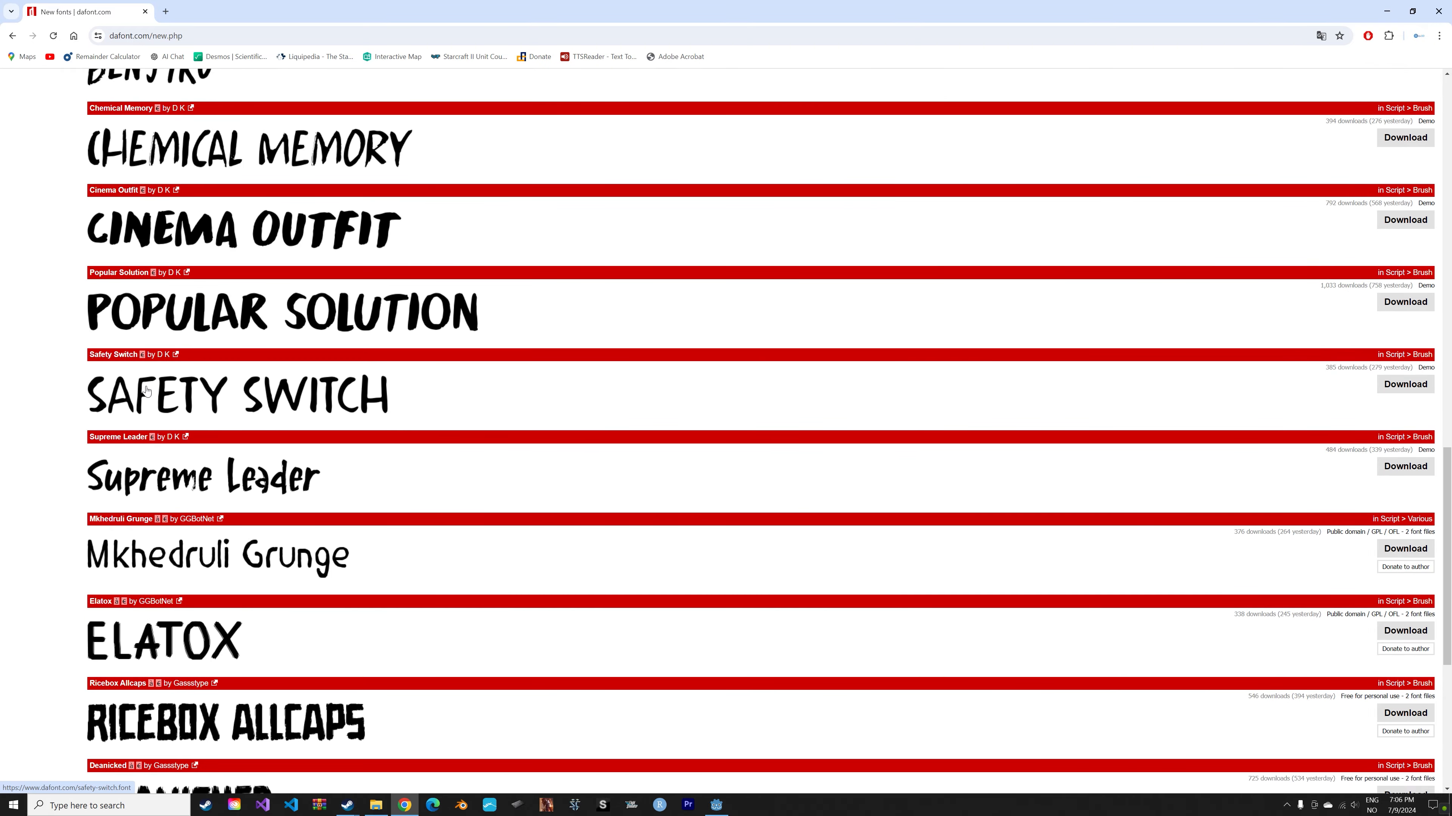
scroll(down, 3)
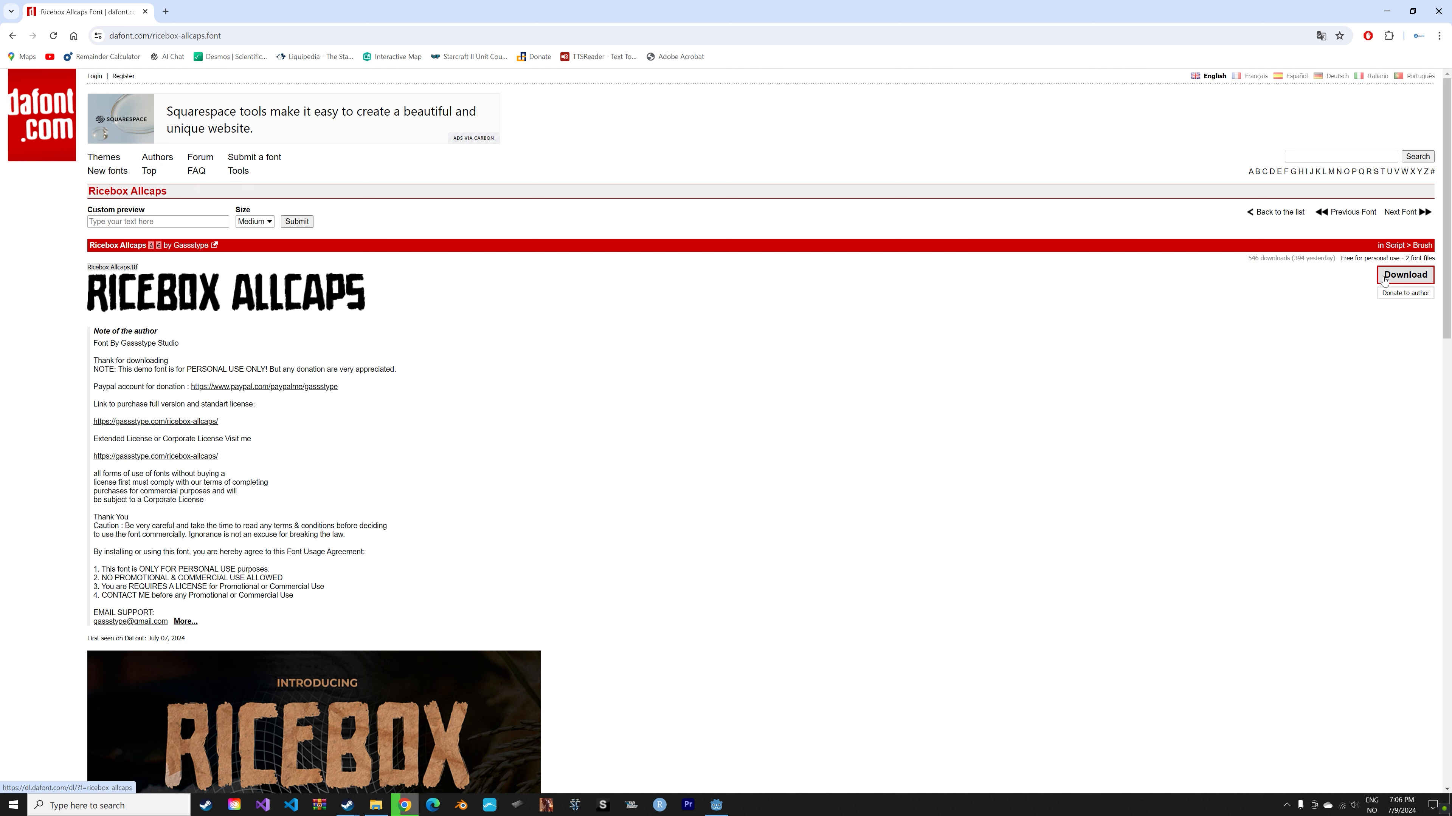
Download the Ricebox Allcaps archive and extract it in the Downloads folder.
click(1404, 275)
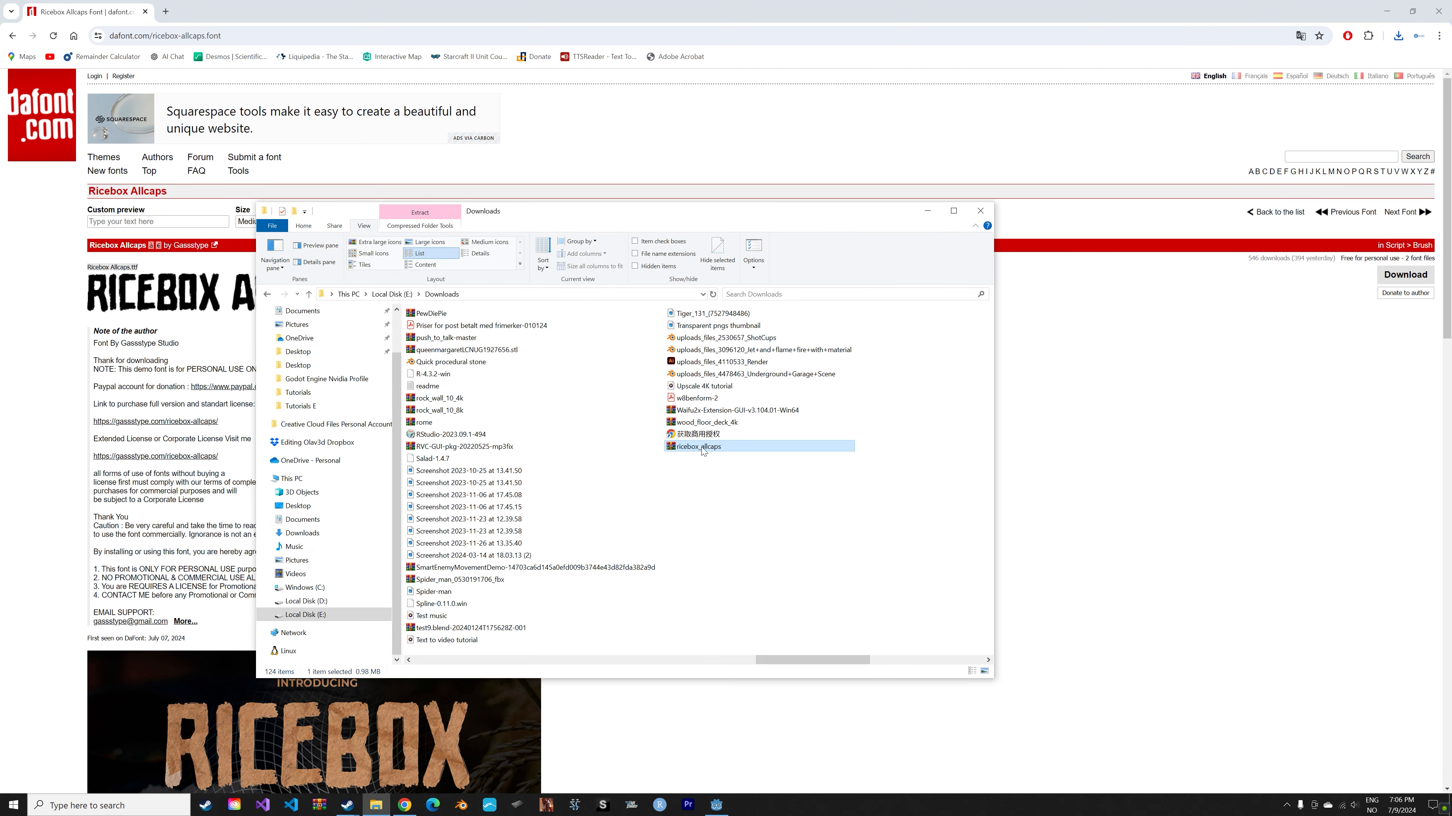
right_click(697, 446)
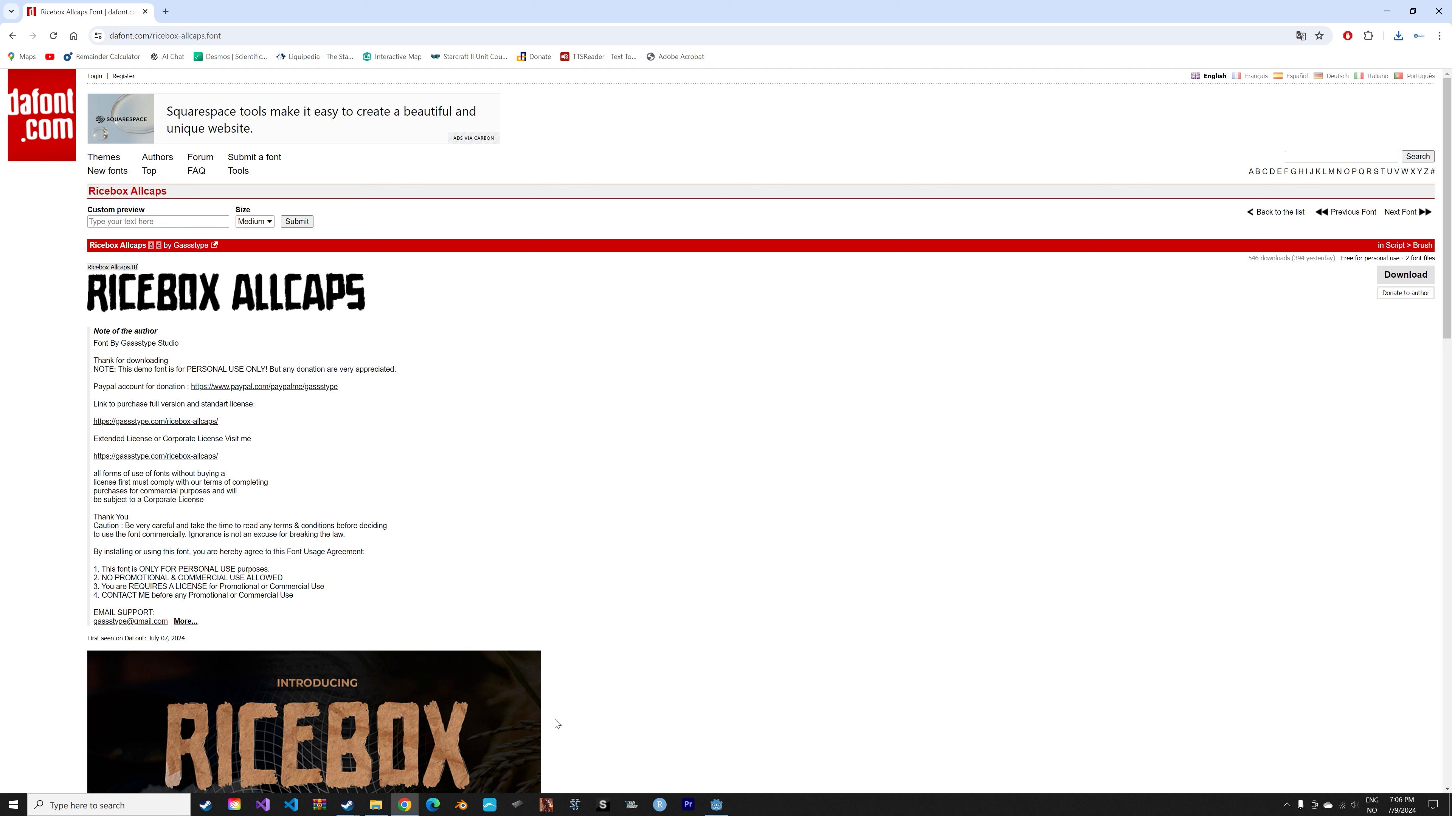
click(714, 804)
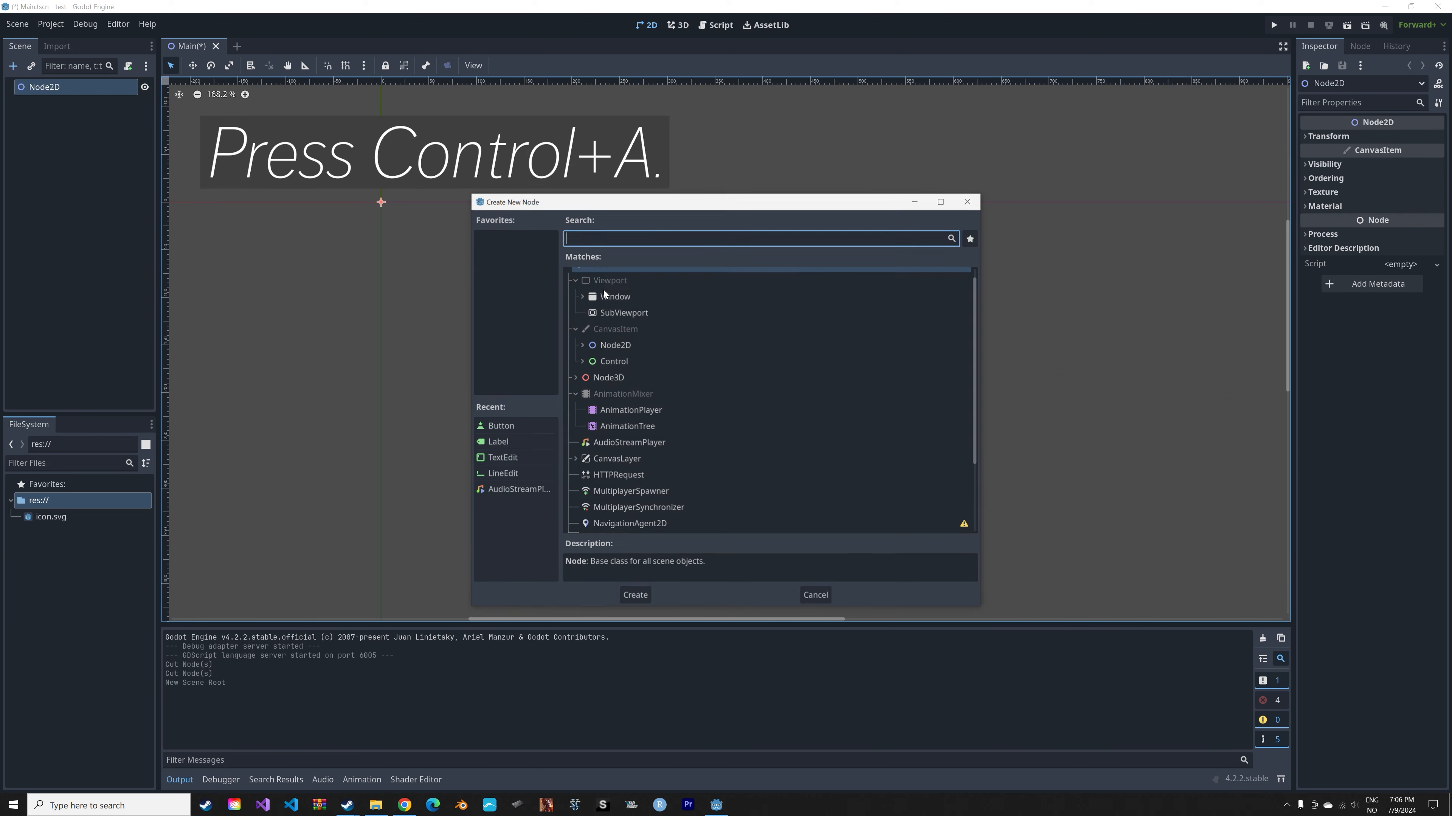
Add a Button under Node2D, widen it into a rectangle and place it down-right of the origin.
text(button)
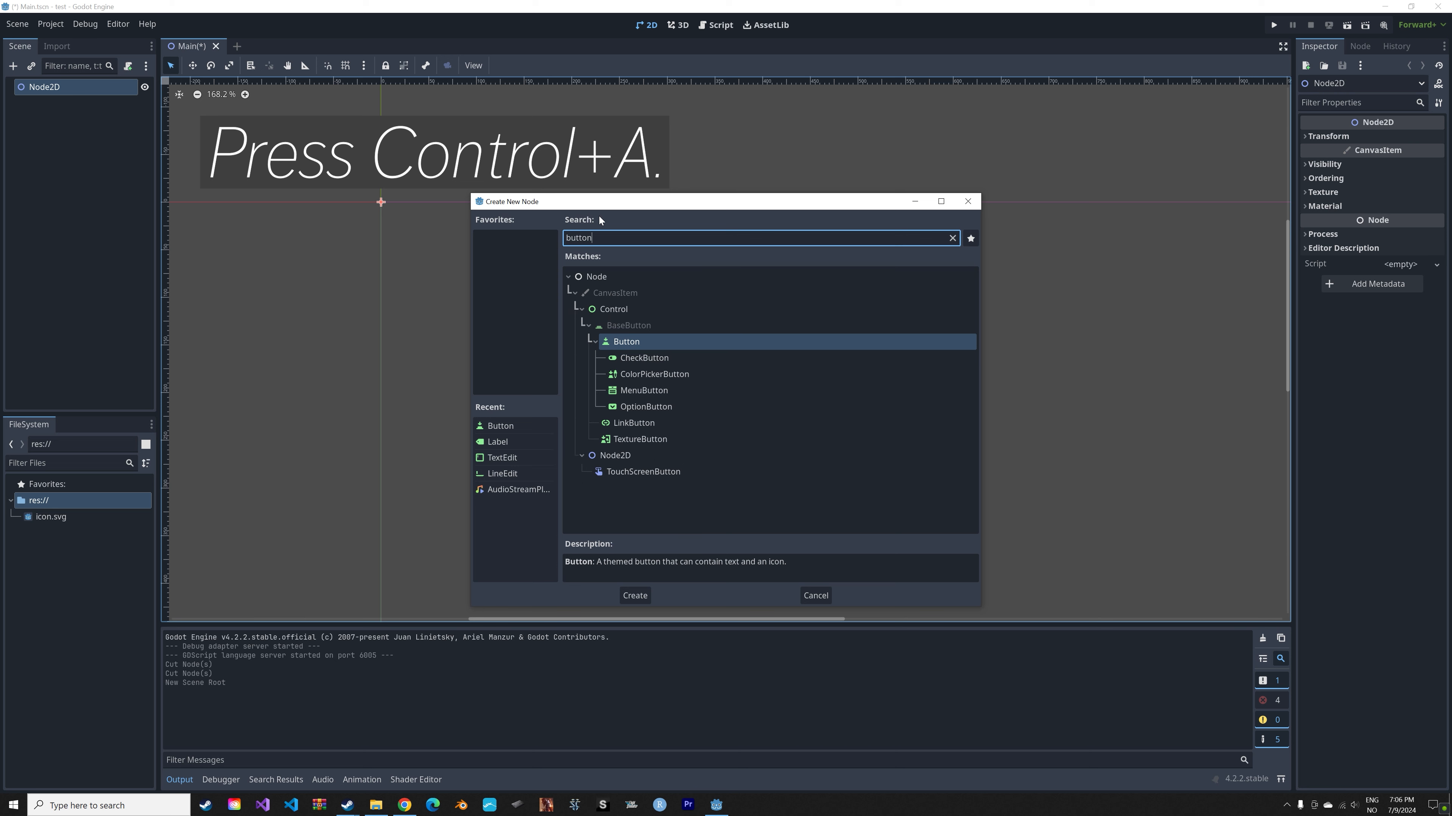
click(634, 595)
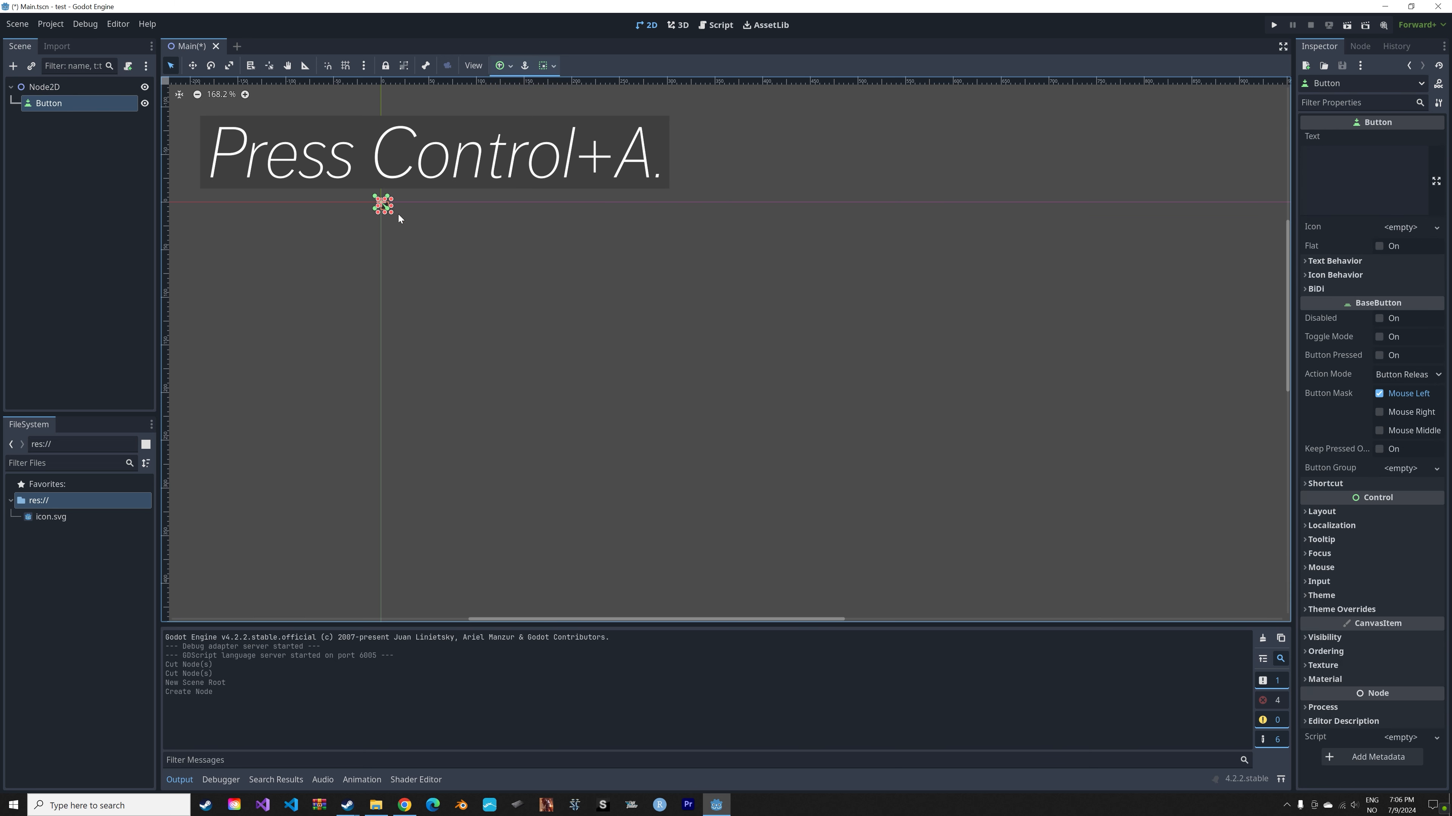
drag(383, 205, 542, 256)
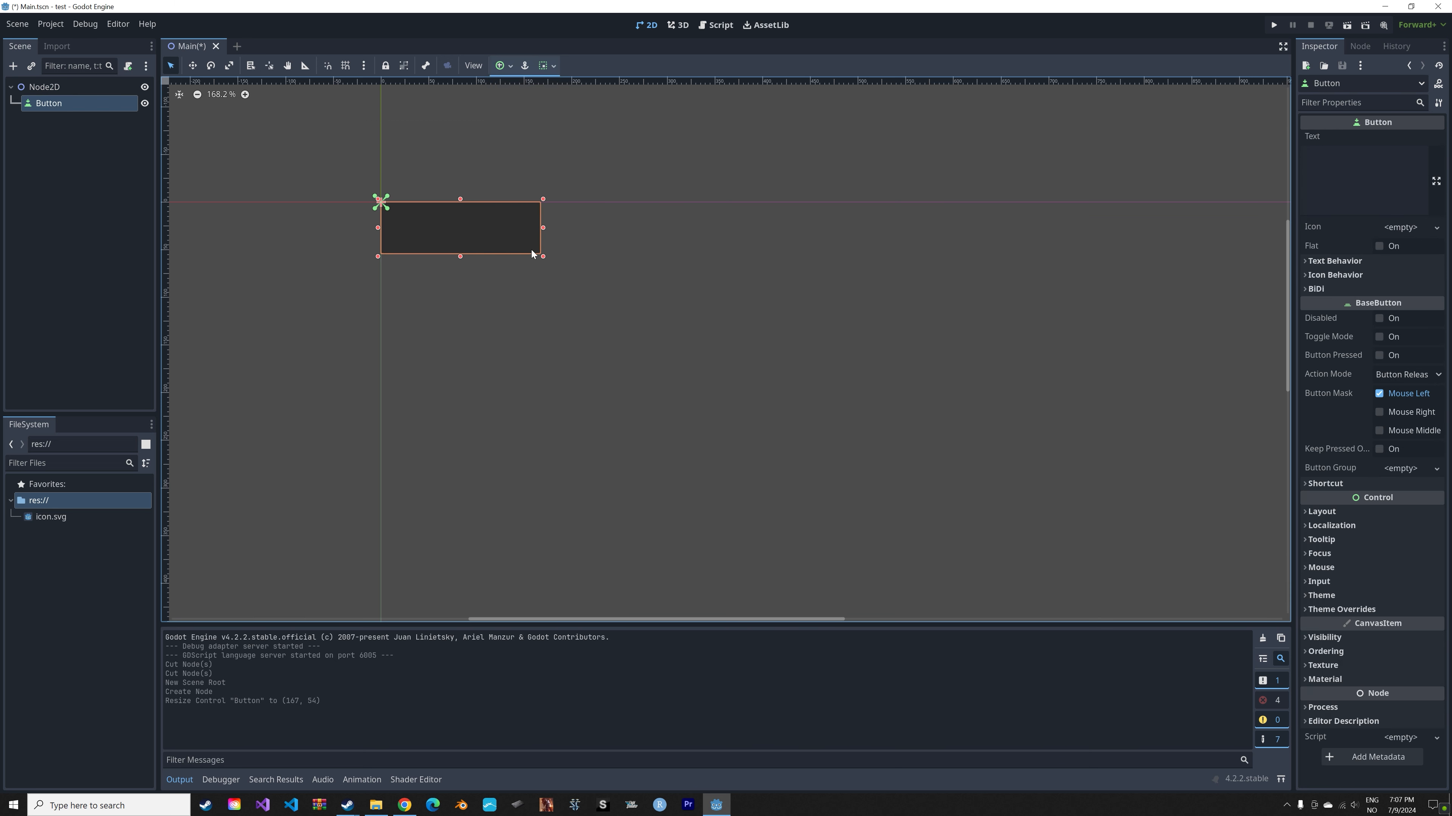
drag(461, 227, 588, 264)
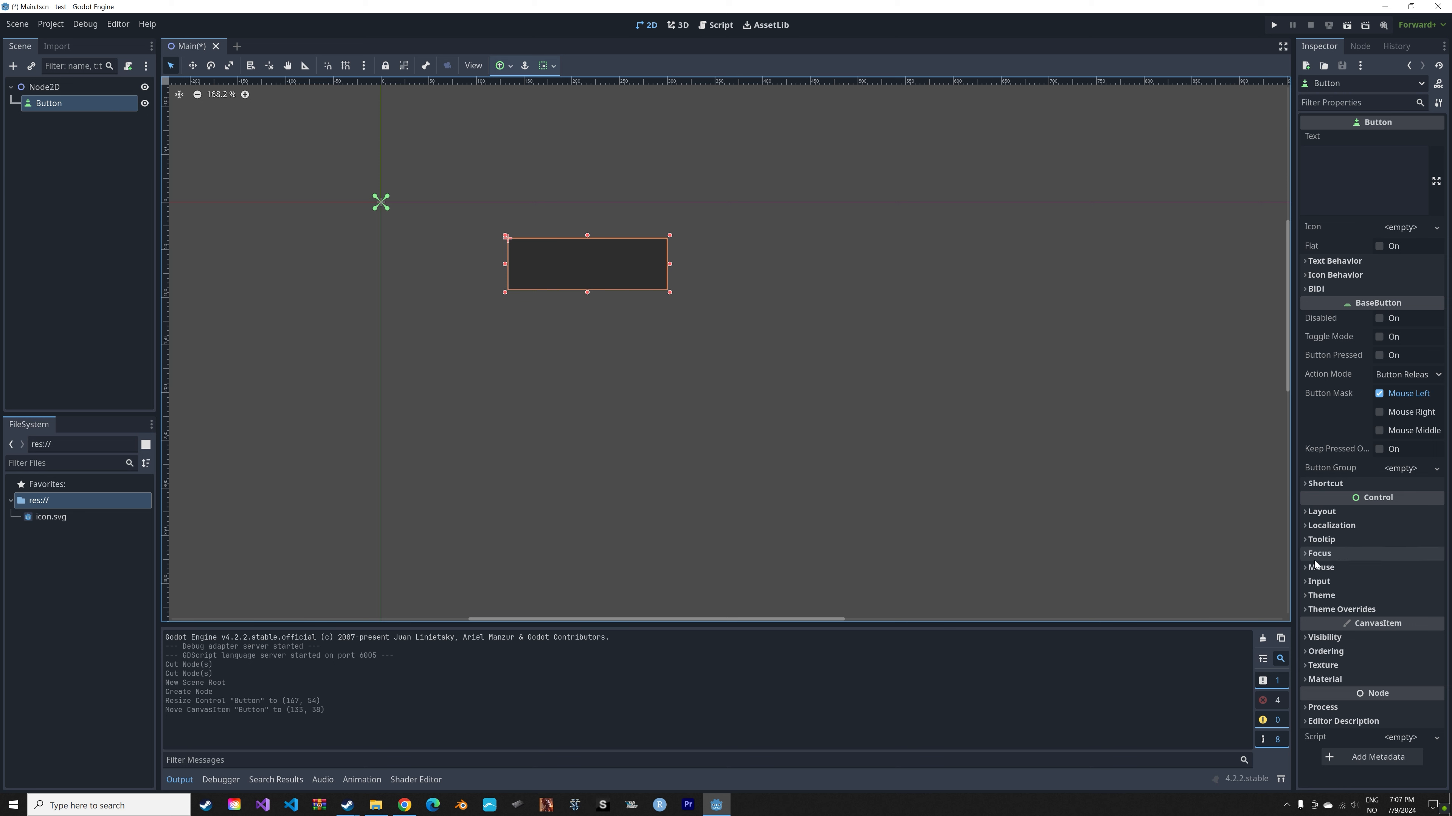
Give the button's Theme Overrides > Fonts > Font slot a new FontVariation.
click(1341, 609)
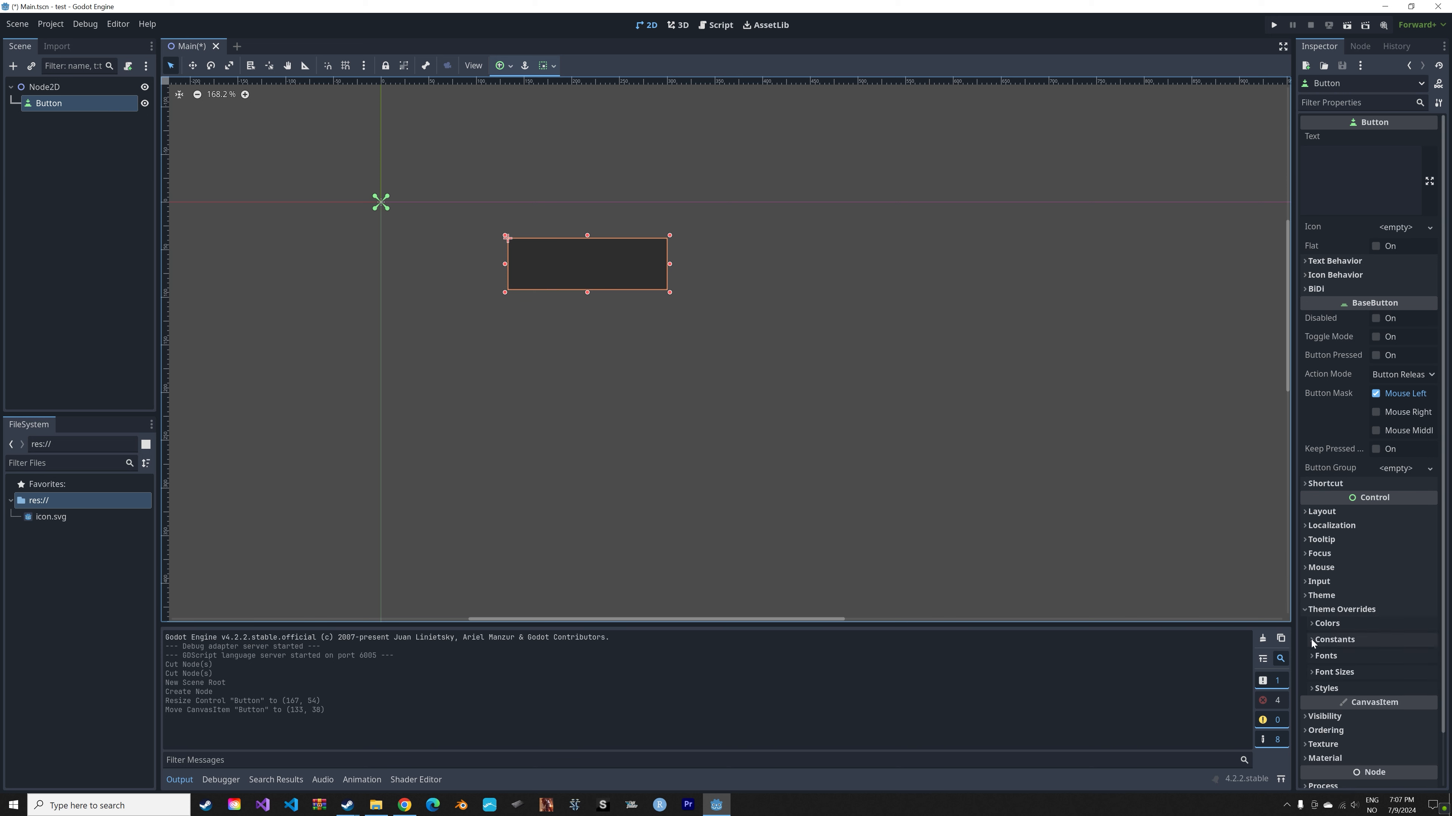
click(1324, 656)
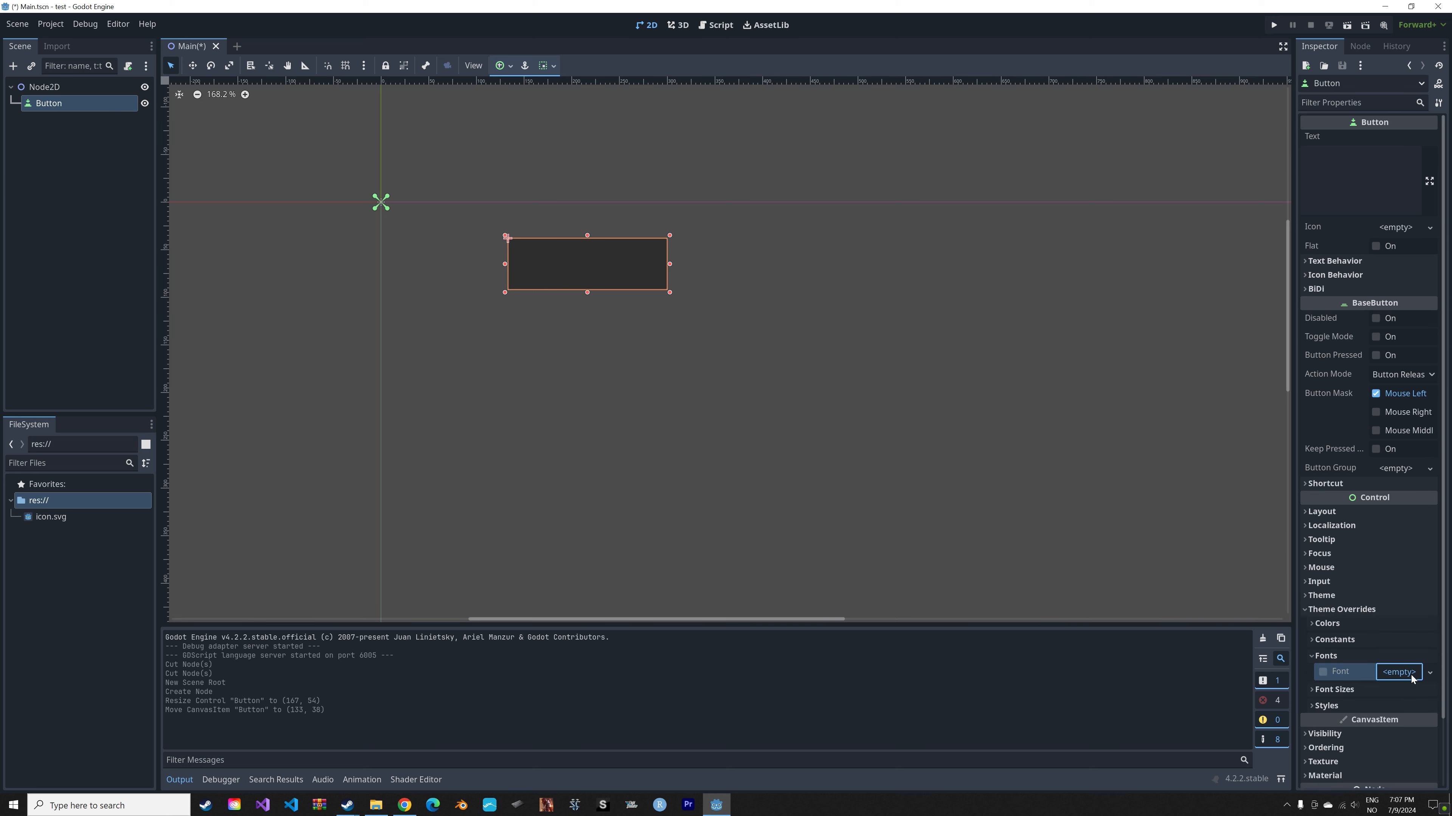
click(1428, 671)
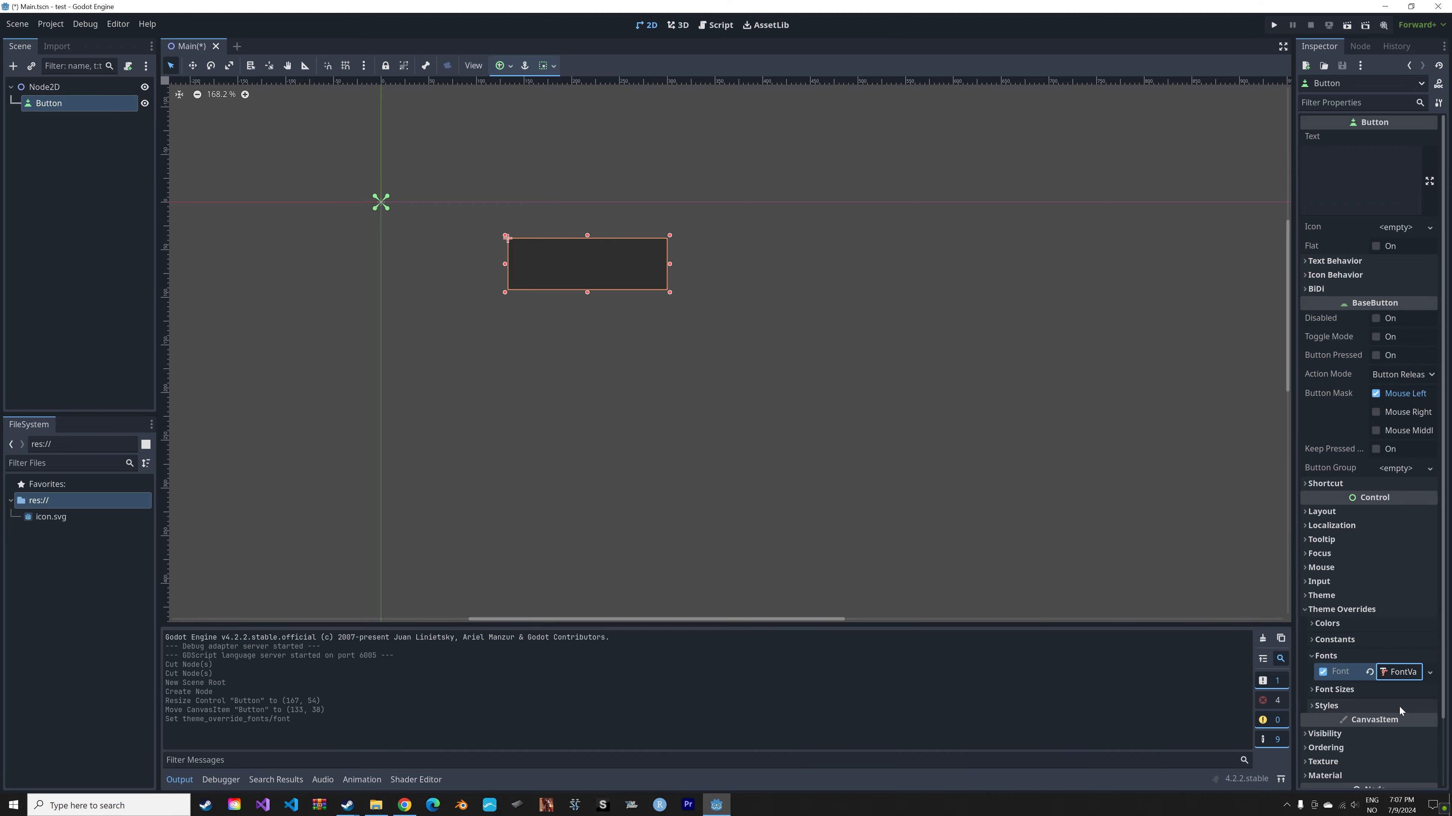
click(375, 805)
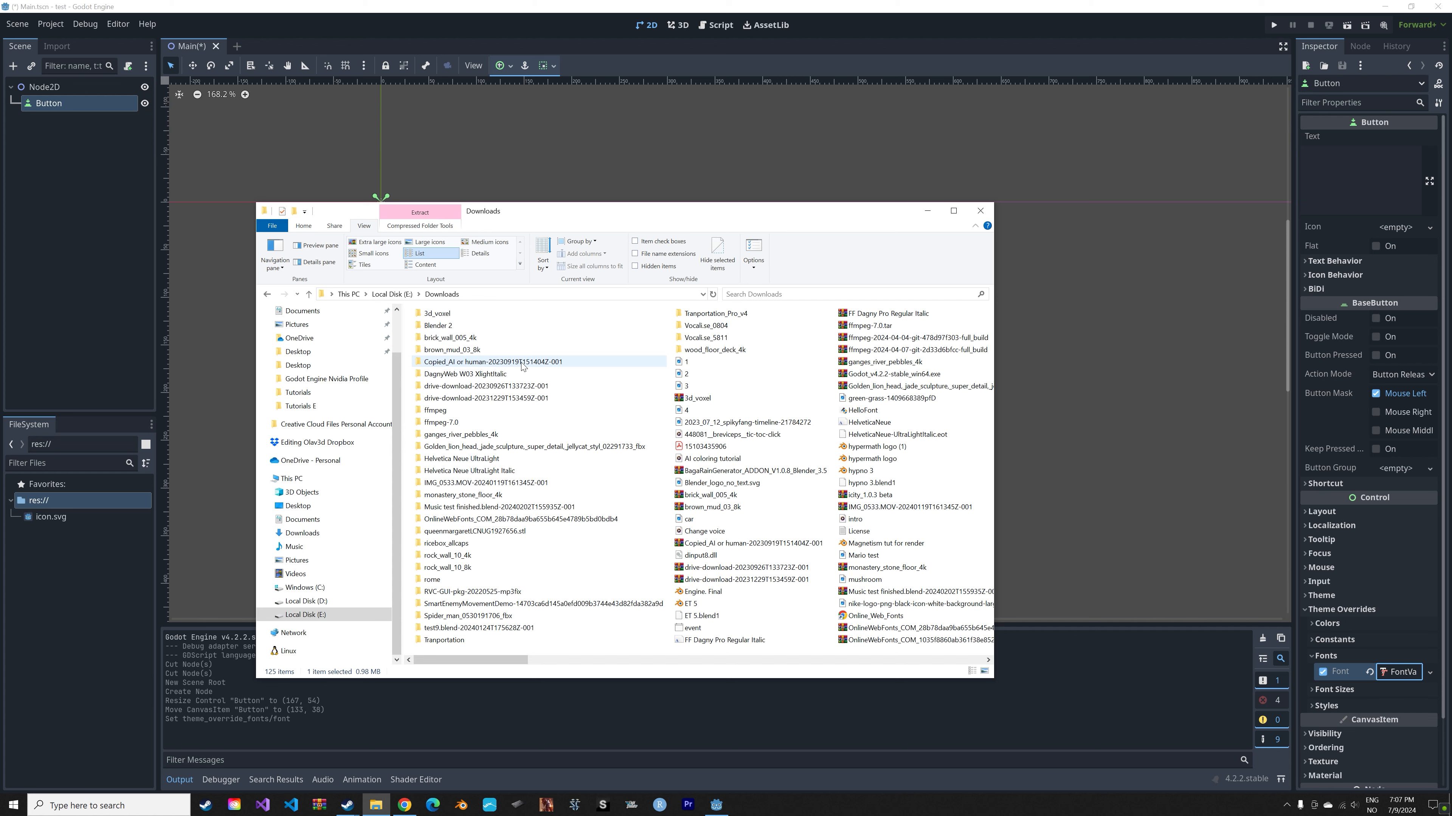
Enter the extracted ricebox_allcaps folder to reach Ricebox Allcaps.ttf for the project.
double_click(446, 542)
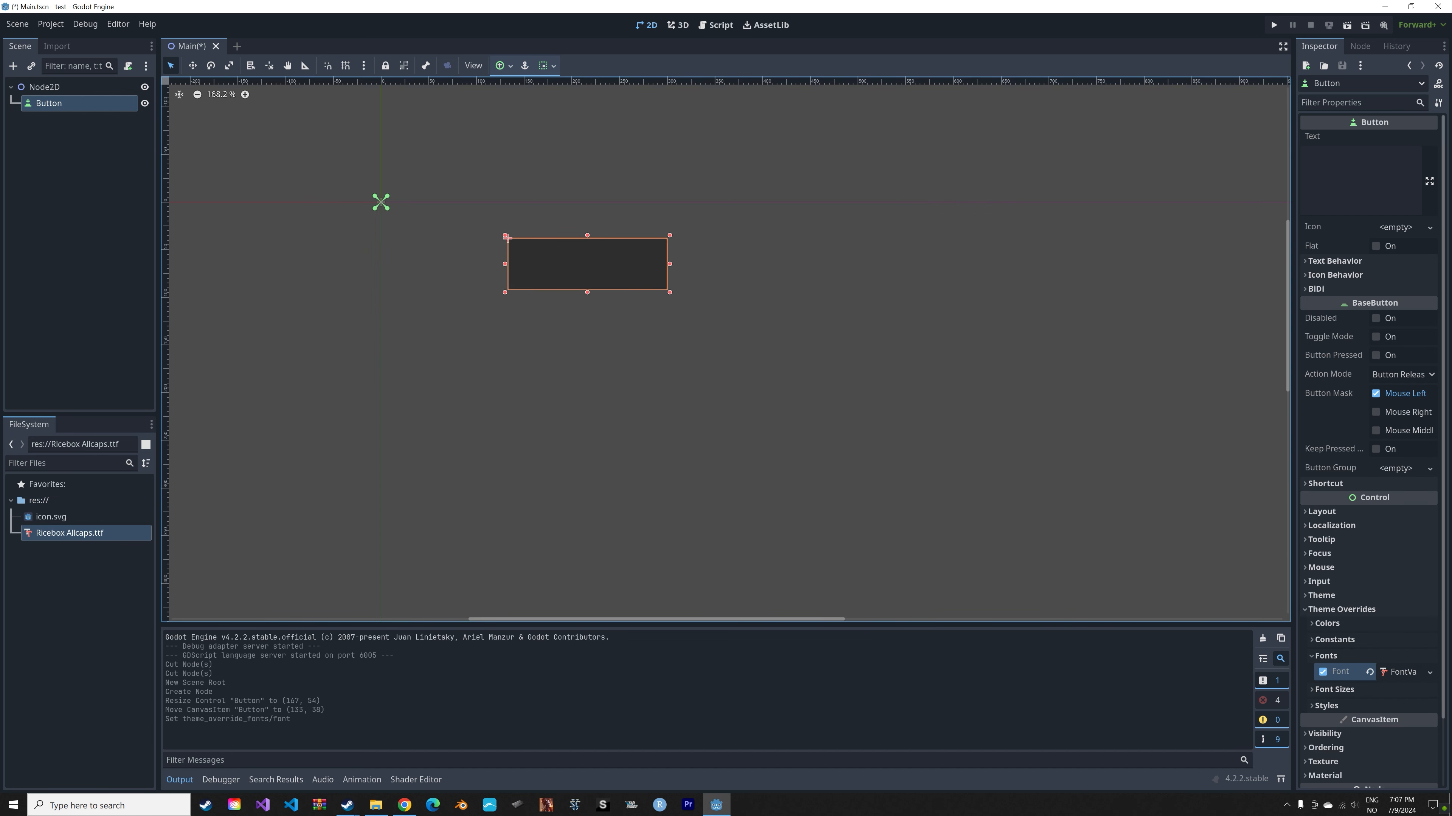
Set the button text to 'Game Over' and make Ricebox Allcaps.ttf the variation's Base Font.
text(Game Over)
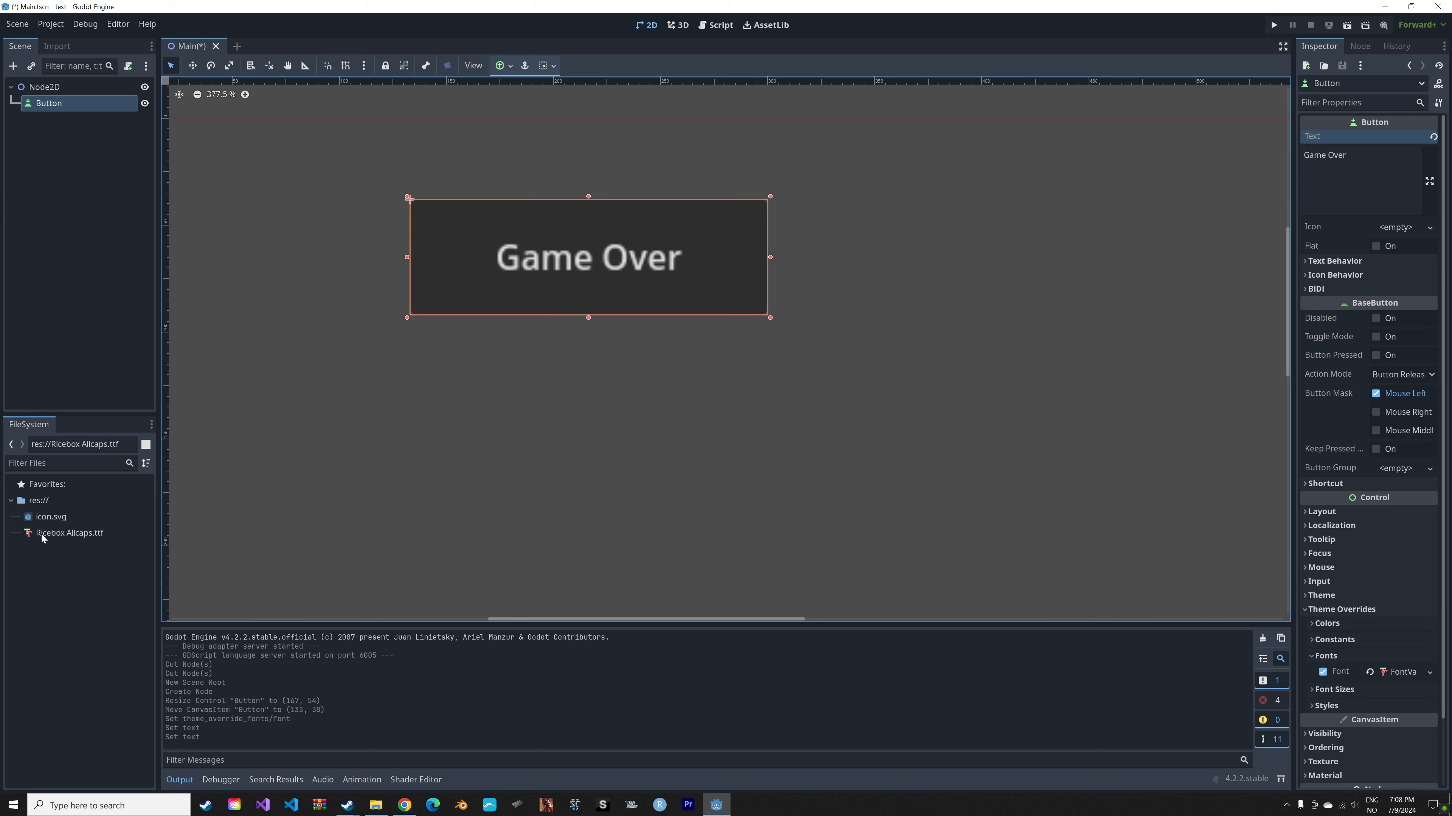
click(69, 532)
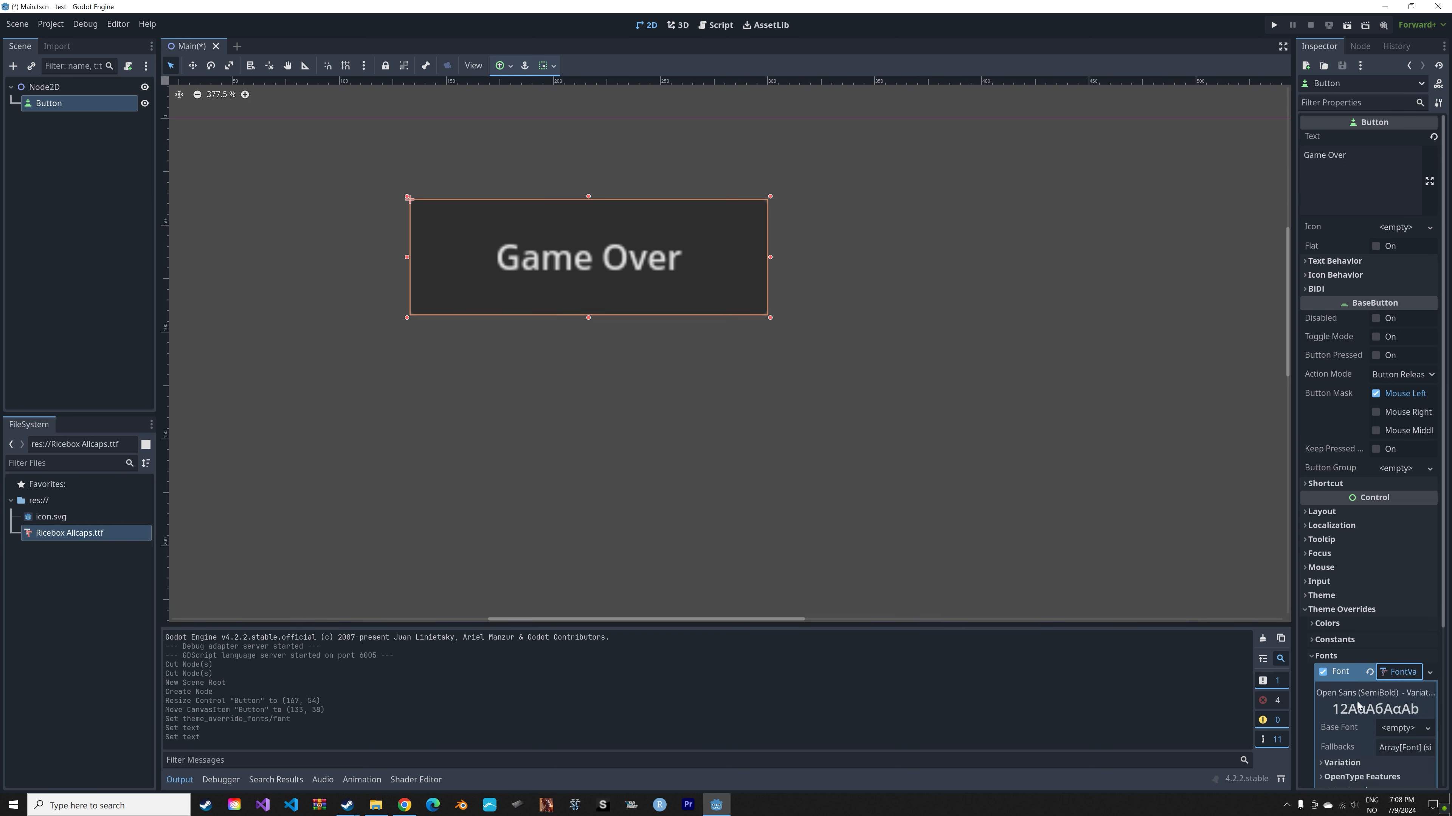
scroll(down, 3)
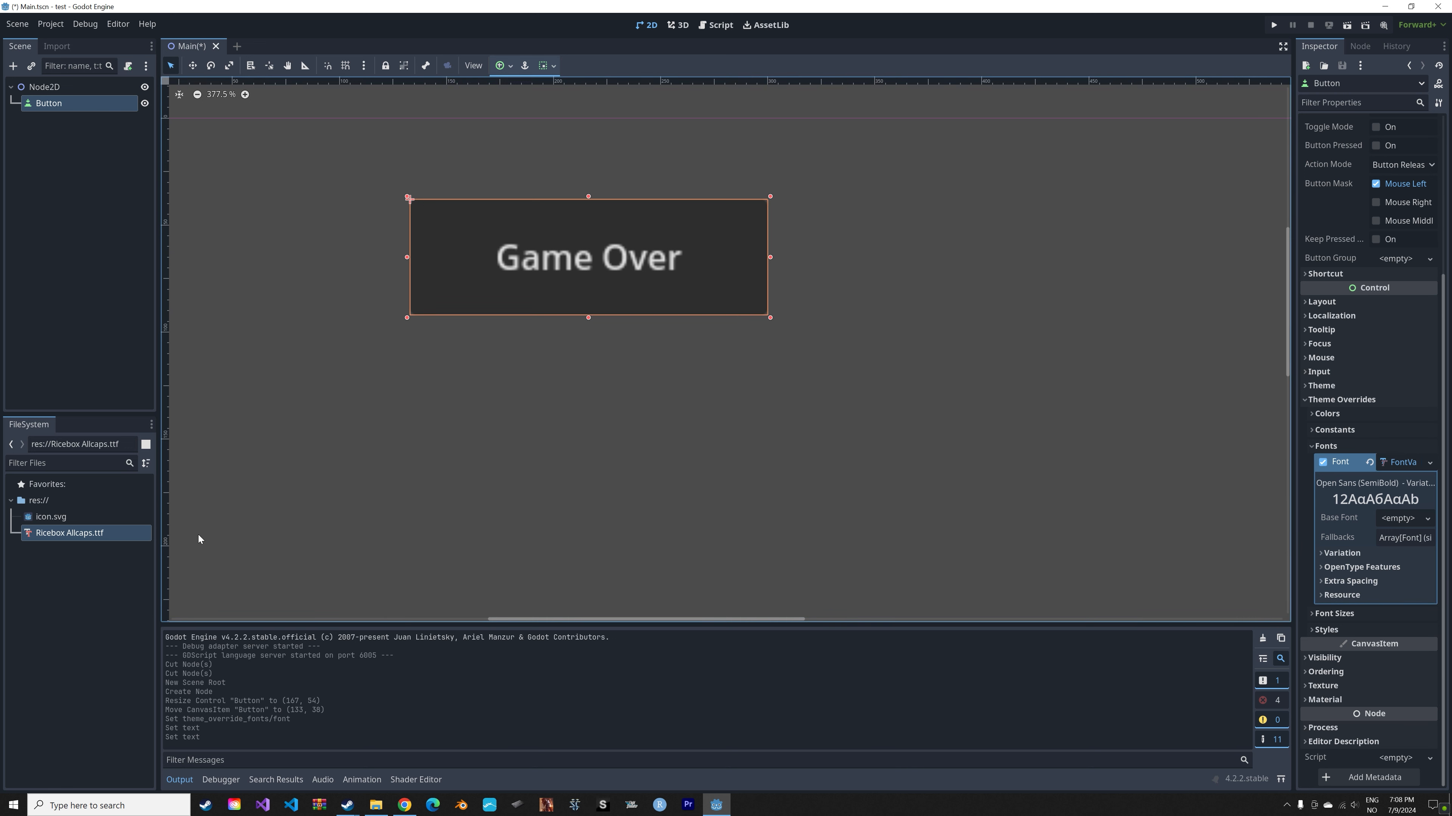
click(1400, 517)
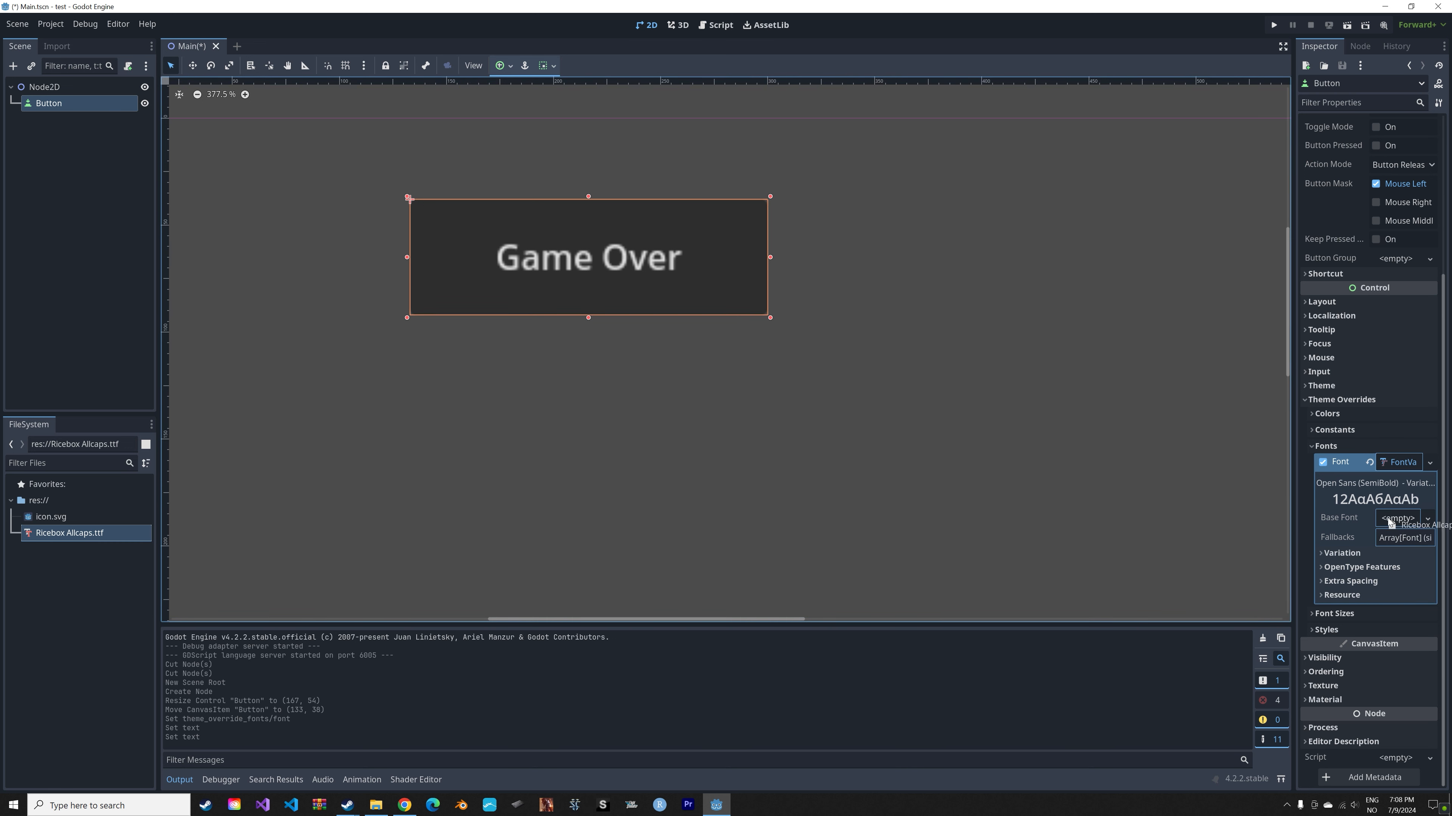
click(1411, 525)
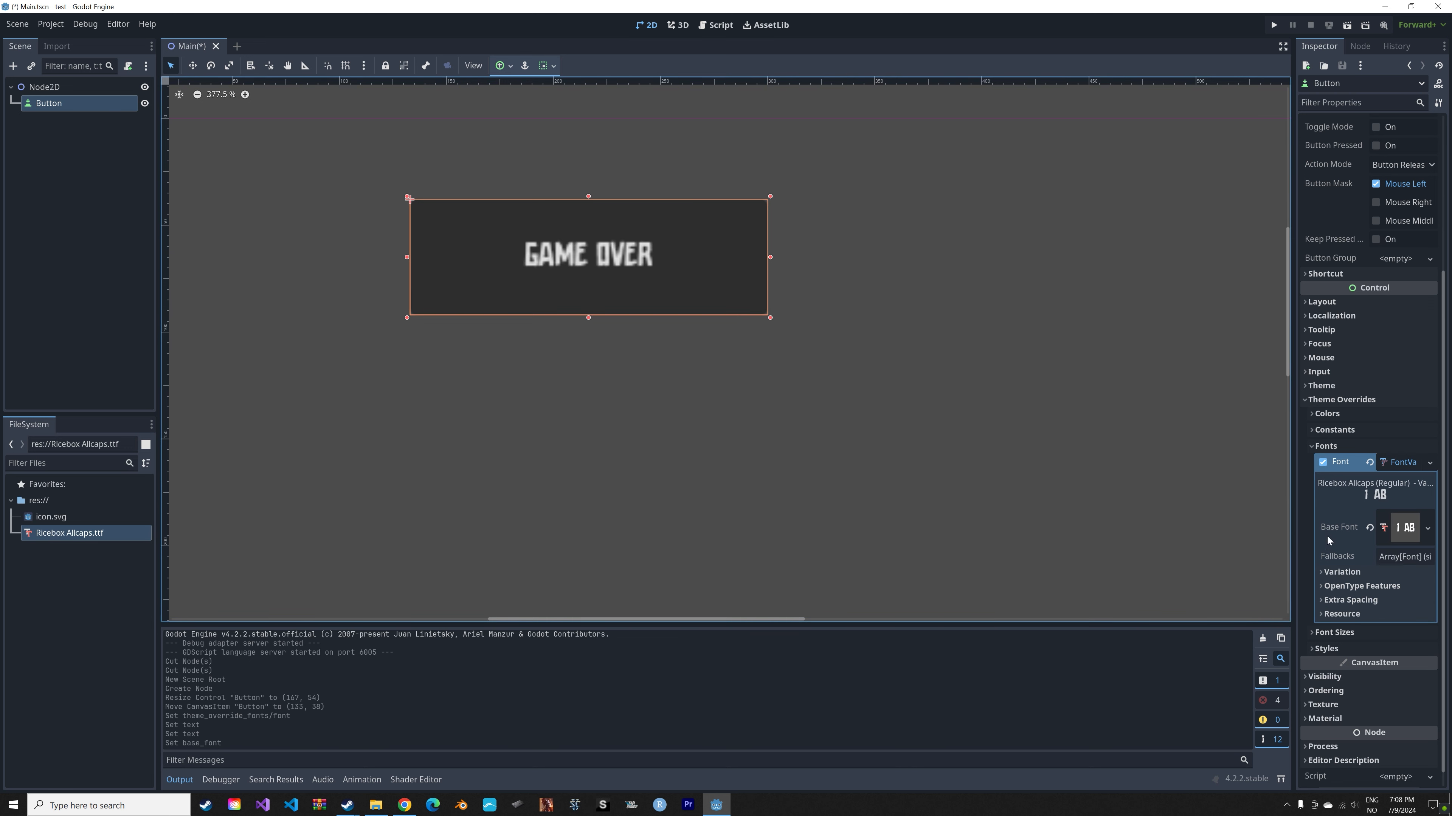